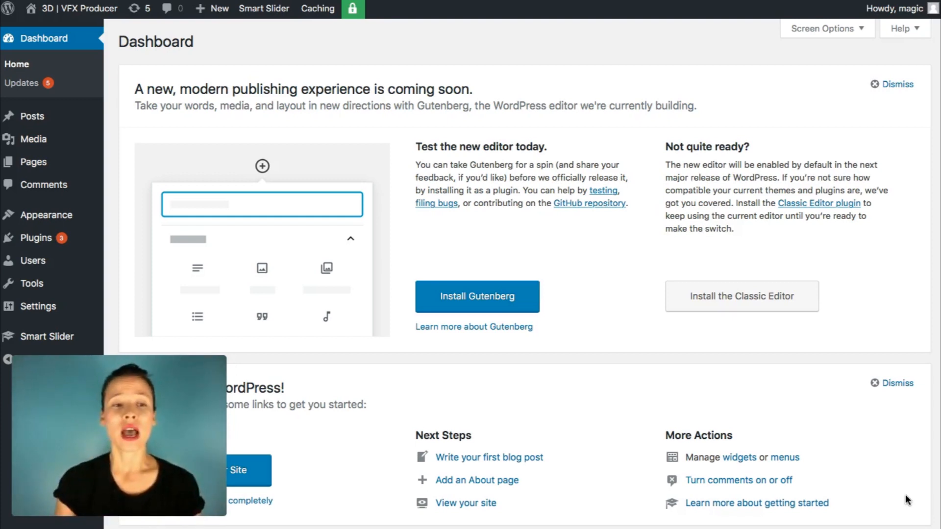
pyautogui.moveTo(175, 152)
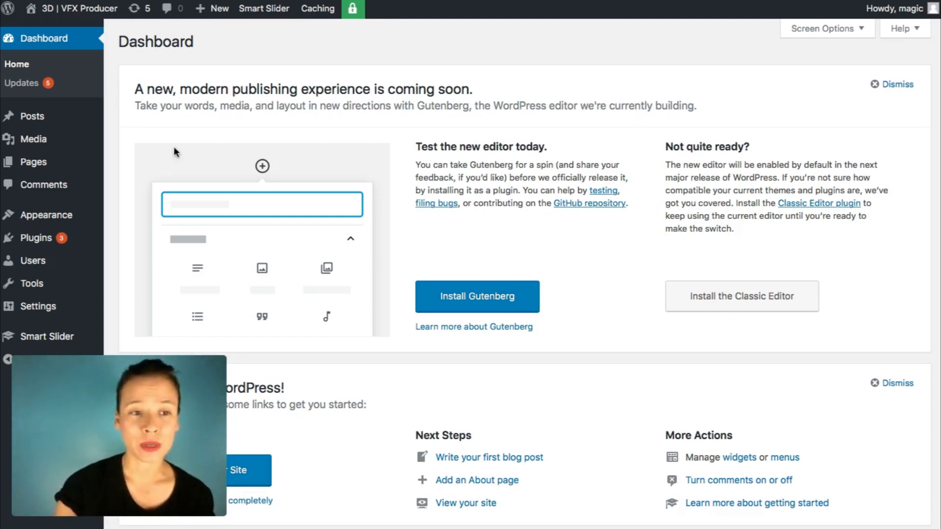
pyautogui.moveTo(46, 215)
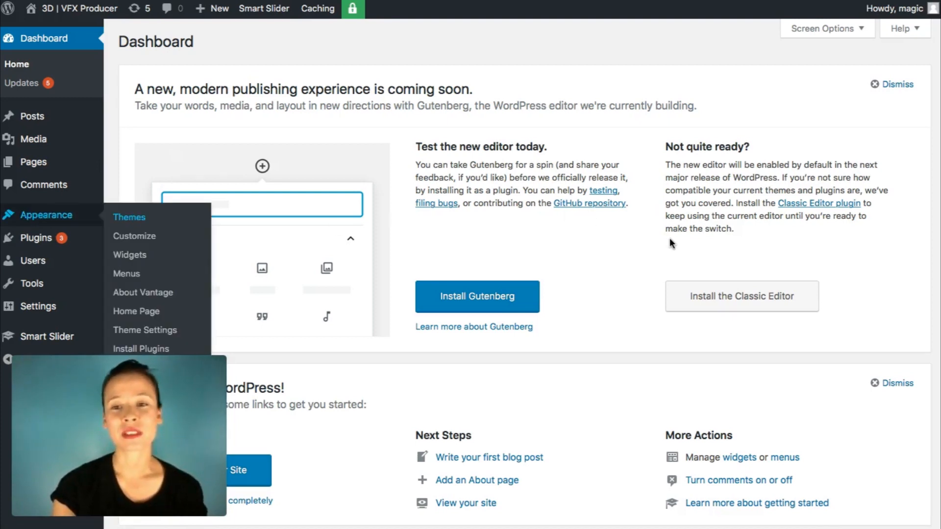
# Go to Appearance > Themes to list the installed themes with Vantage active.
pyautogui.click(130, 217)
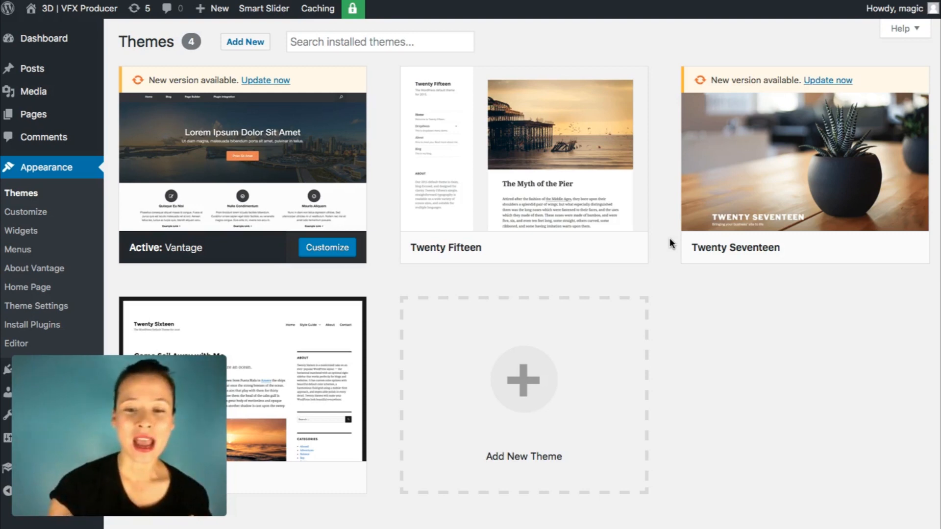
pyautogui.moveTo(644, 389)
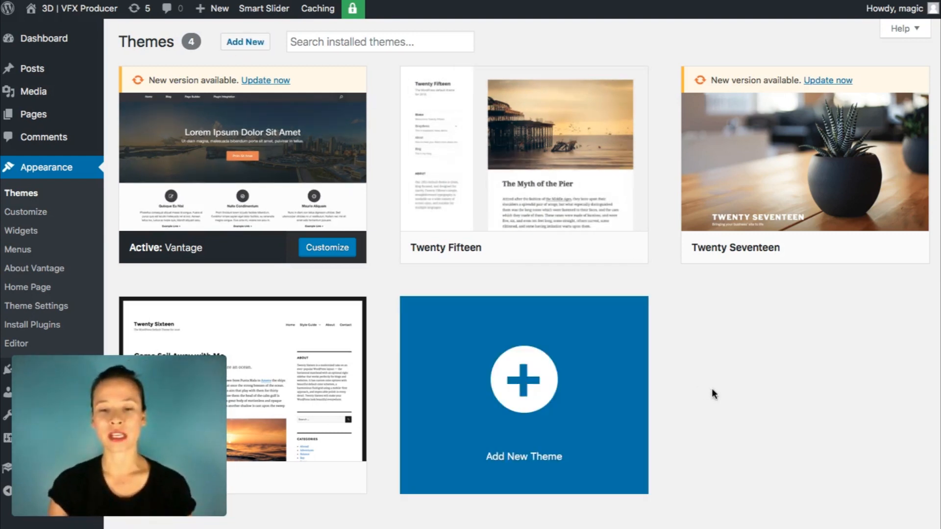
# Go to Add New Theme and browse the Featured, Popular and Latest theme lists.
pyautogui.click(524, 394)
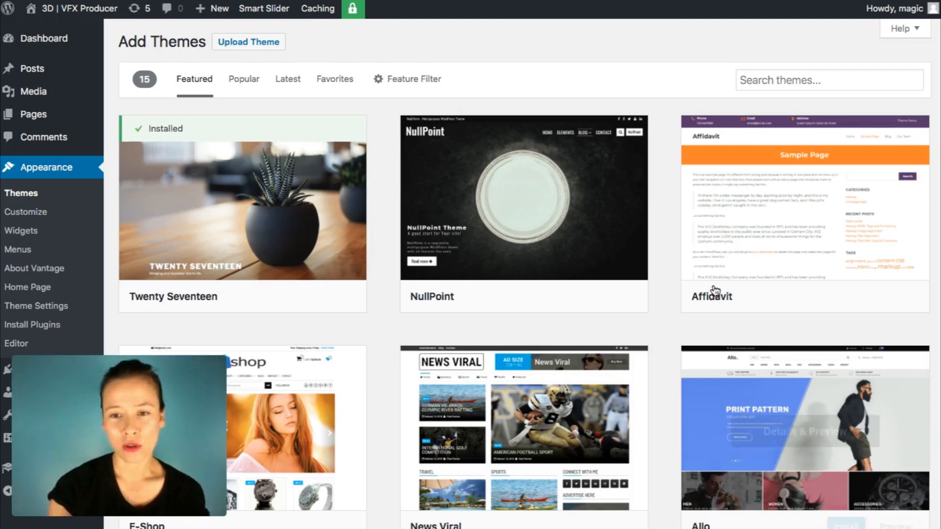
pyautogui.scroll(-3)
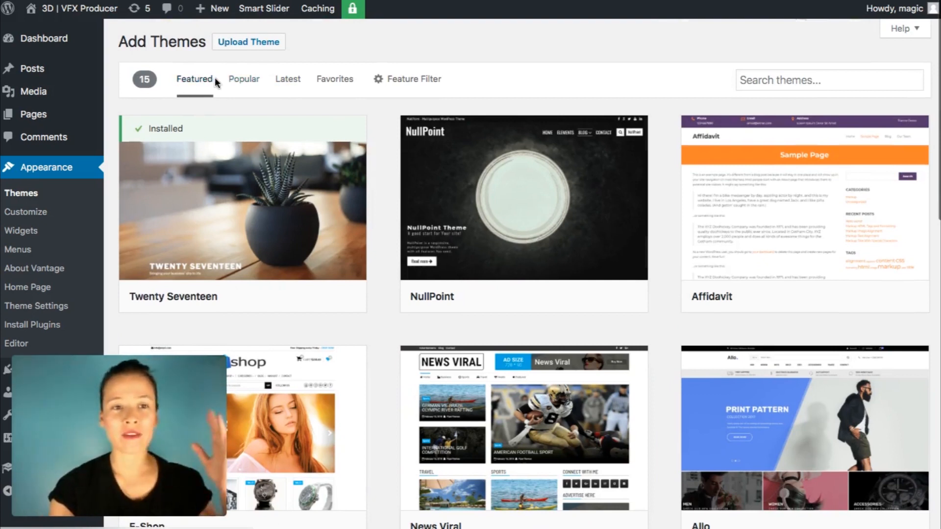
pyautogui.click(244, 78)
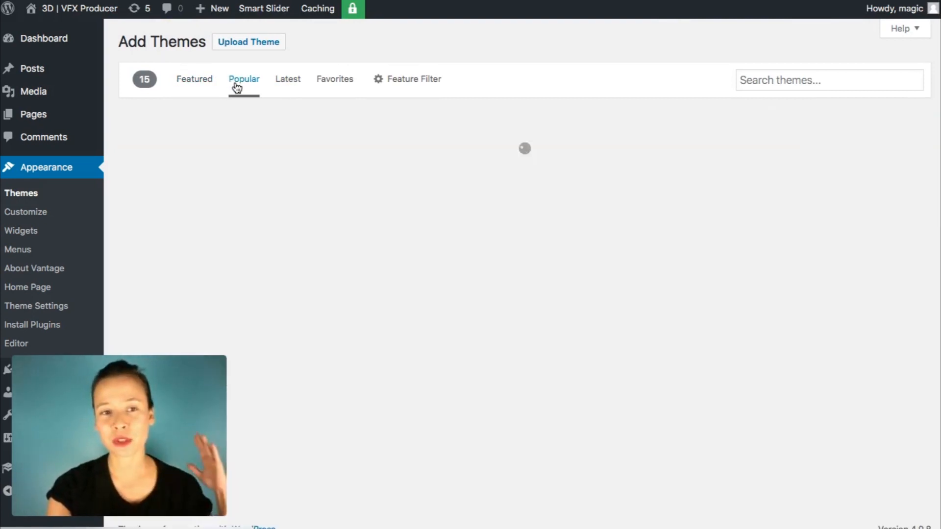
pyautogui.click(244, 78)
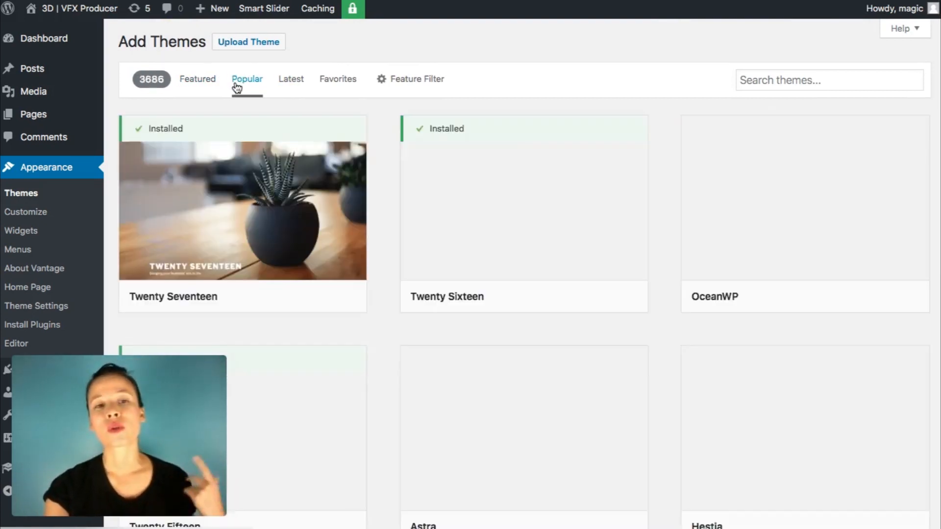
pyautogui.click(291, 78)
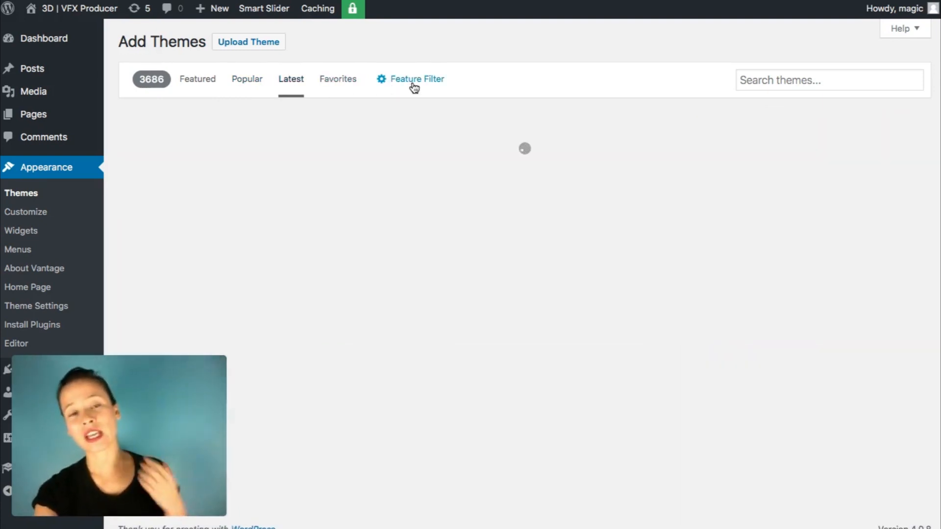
# Show the Feature Filter checkboxes for Subject, Features and Layout.
pyautogui.click(414, 78)
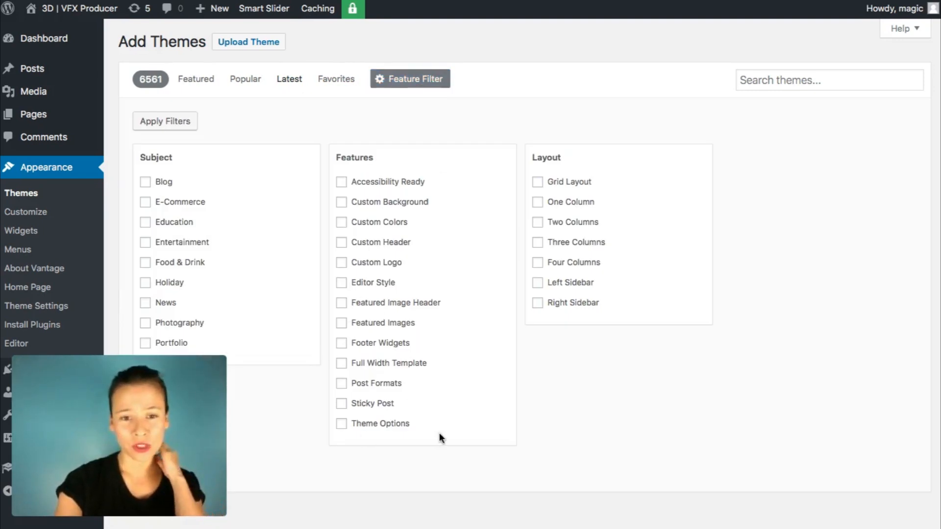
pyautogui.scroll(-3)
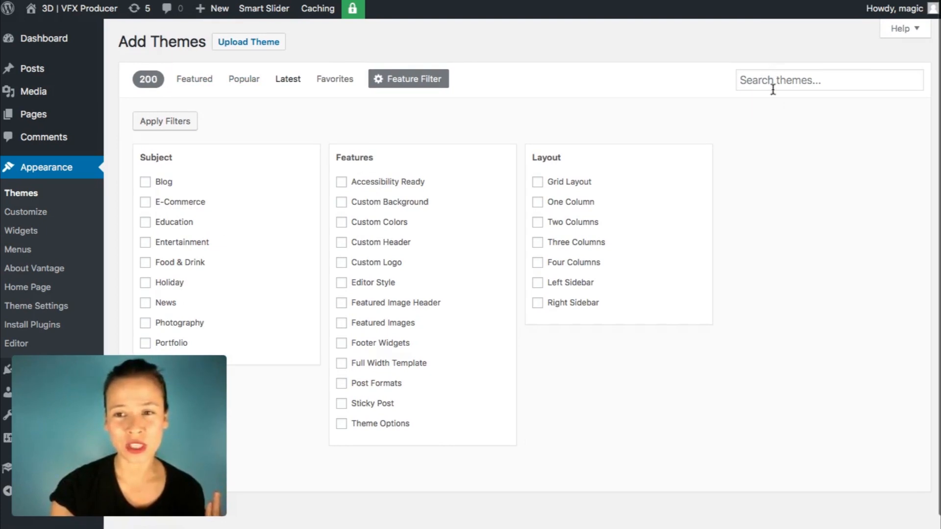
pyautogui.moveTo(331, 126)
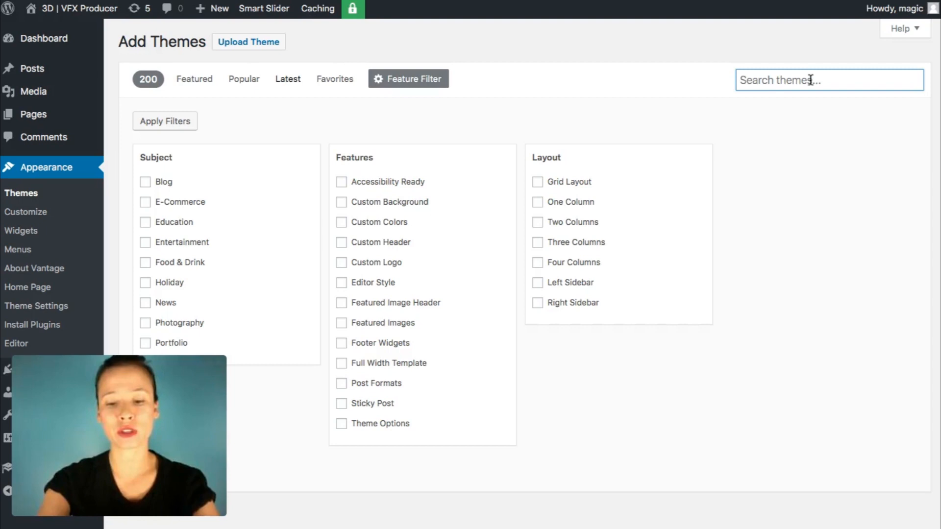
# Search the theme directory for 'fitness' and scroll through the 109 results.
pyautogui.write('fitness')
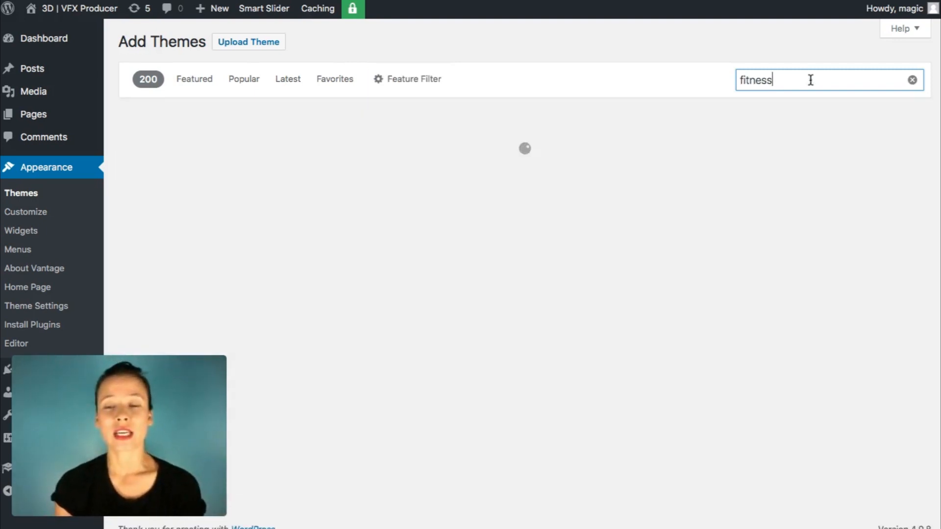
pyautogui.write('fitness')
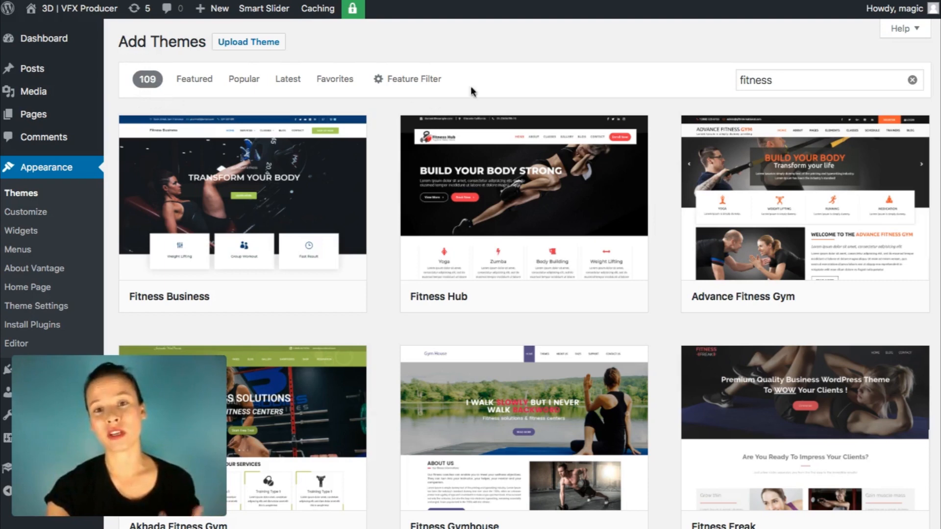
pyautogui.scroll(-3)
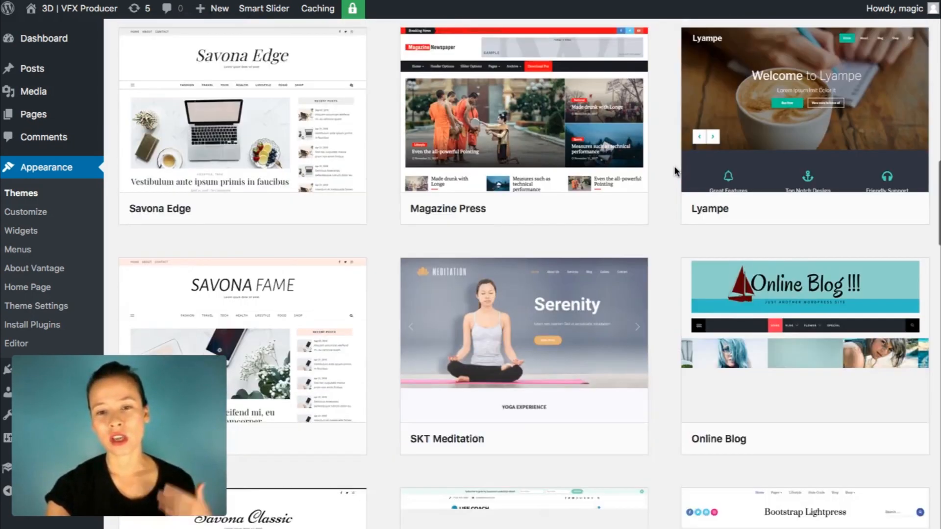
pyautogui.scroll(-3)
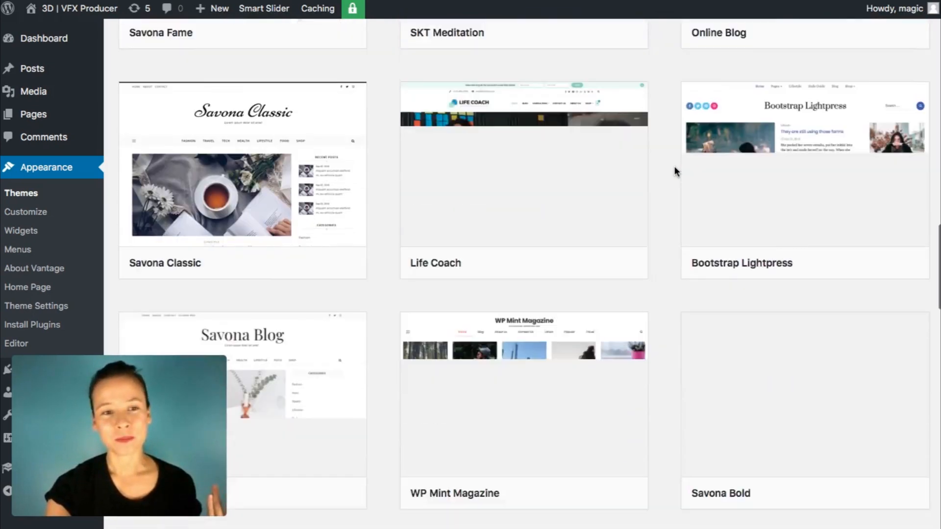
pyautogui.scroll(-3)
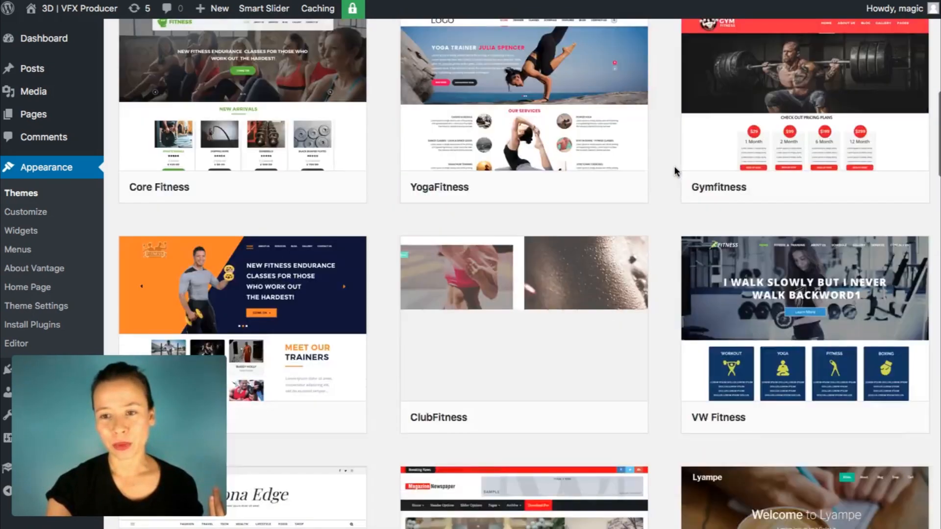
pyautogui.scroll(-3)
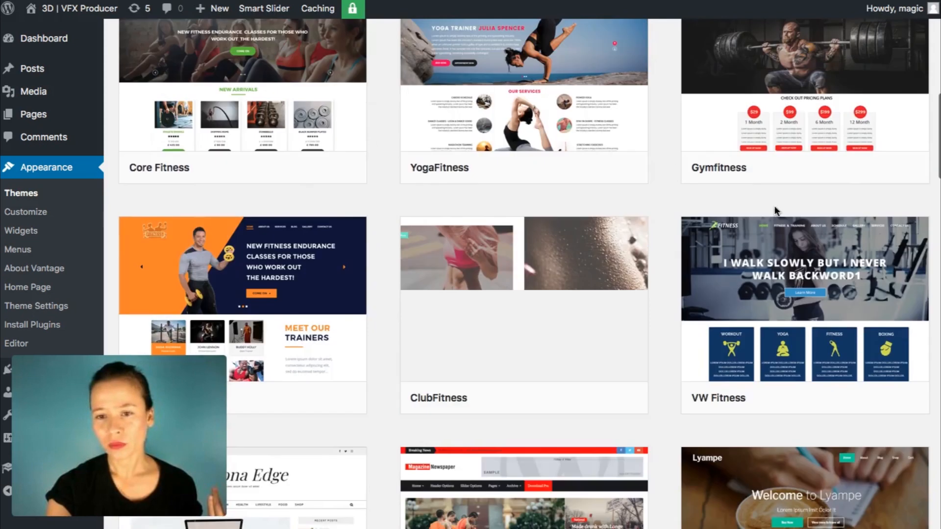
pyautogui.moveTo(804, 271)
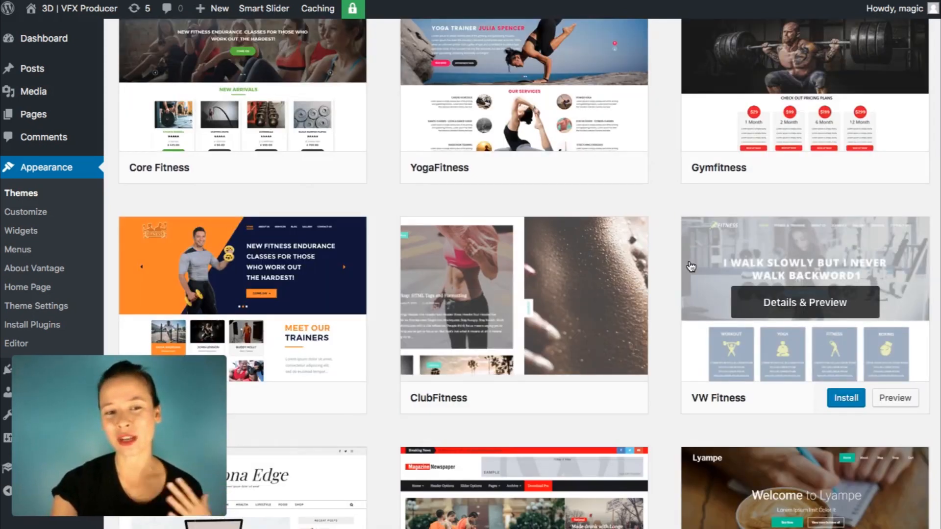
pyautogui.moveTo(838, 309)
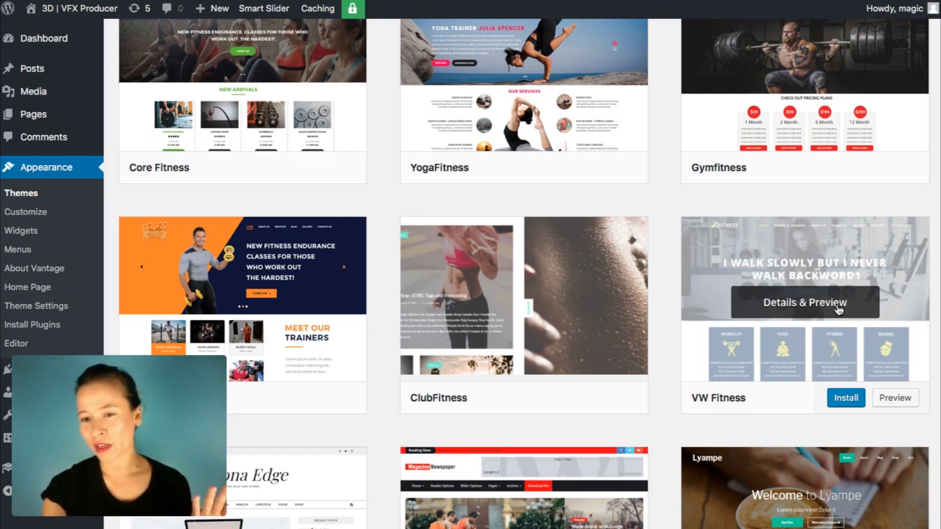
# View the Details & Preview of the VW Fitness theme.
pyautogui.click(803, 303)
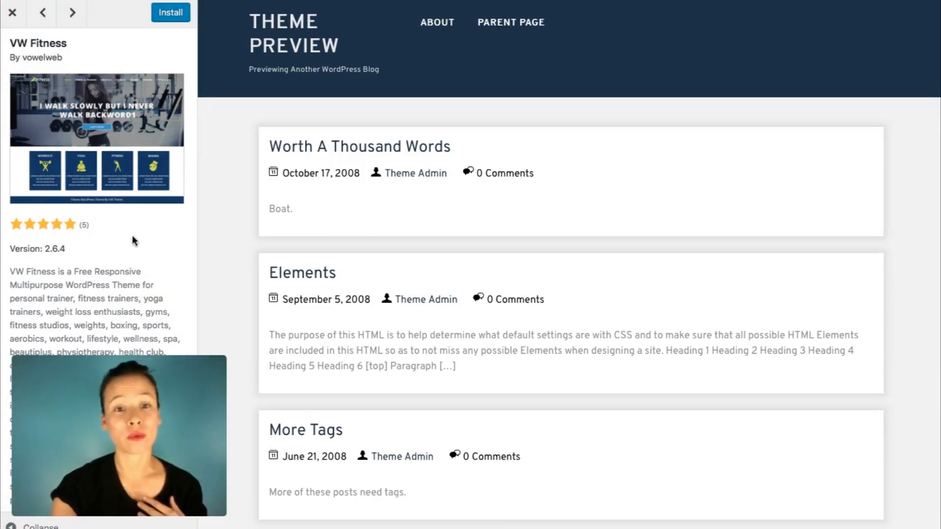
pyautogui.scroll(-3)
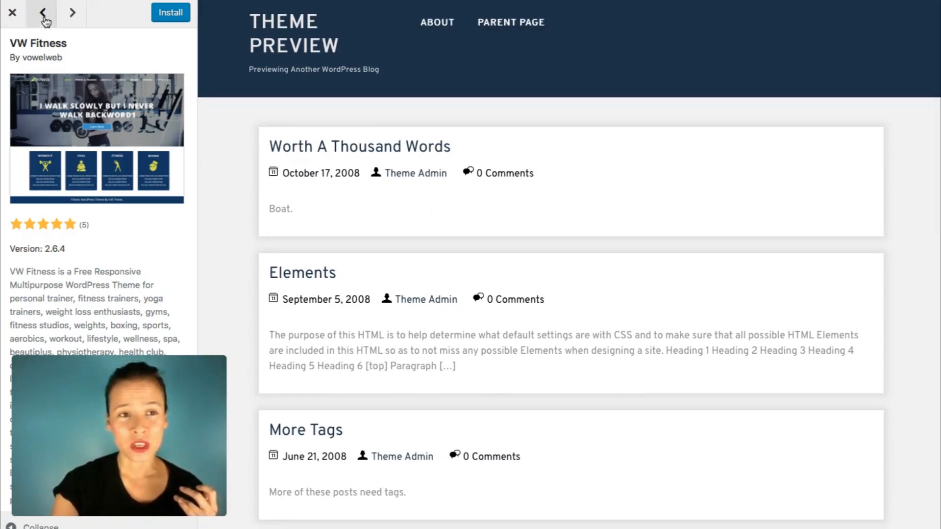
# Preview Savona Edge and Magazine Press, then close the preview back to the 3733-theme directory.
pyautogui.click(71, 12)
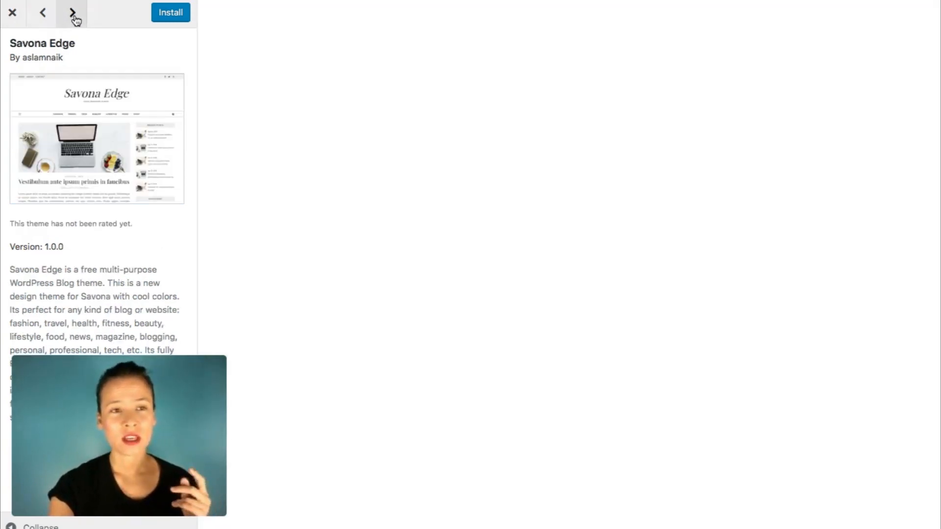
pyautogui.click(70, 11)
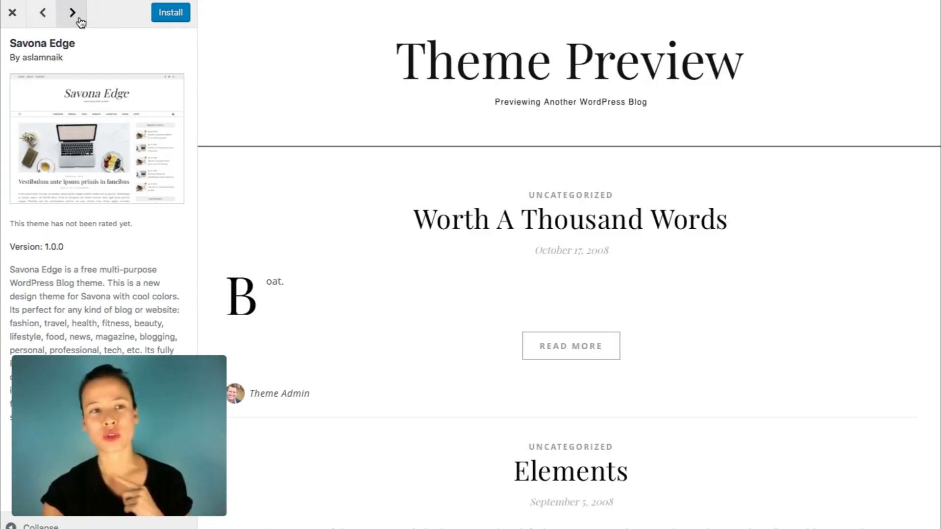
pyautogui.click(71, 12)
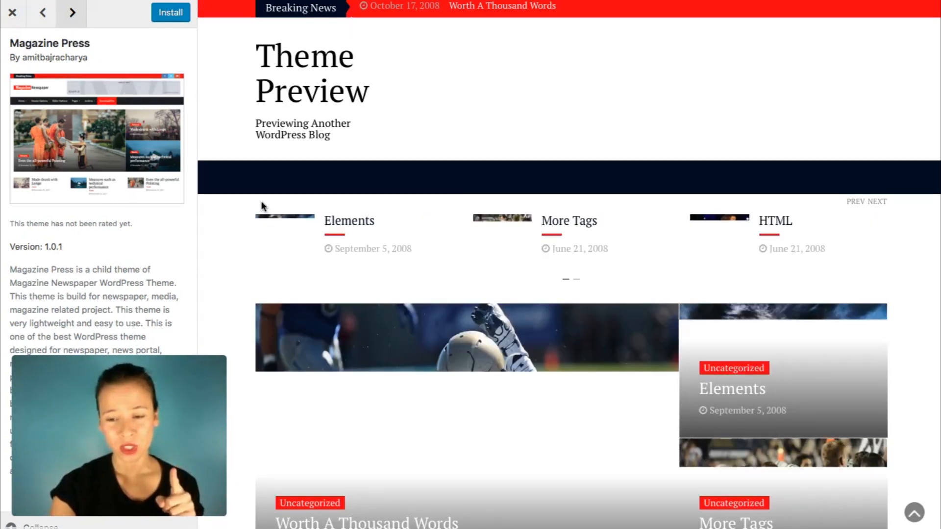
pyautogui.scroll(-3)
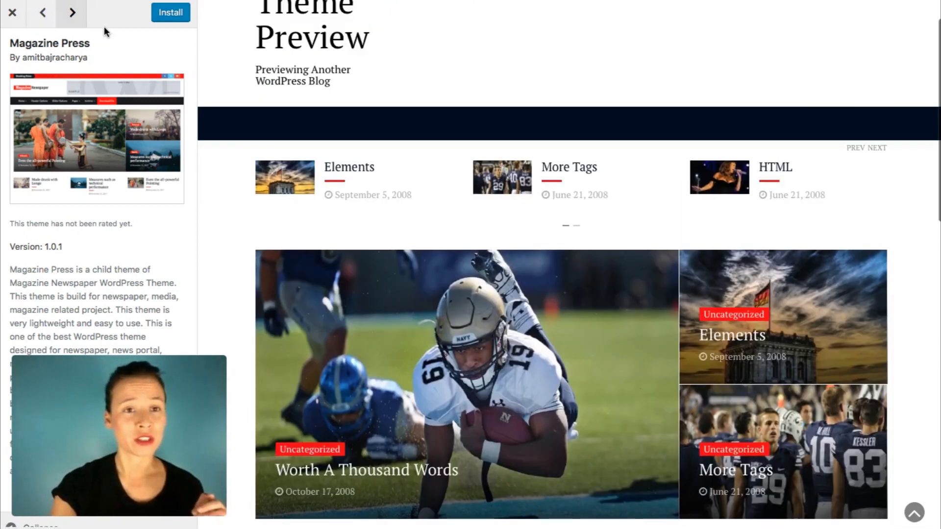
pyautogui.click(71, 12)
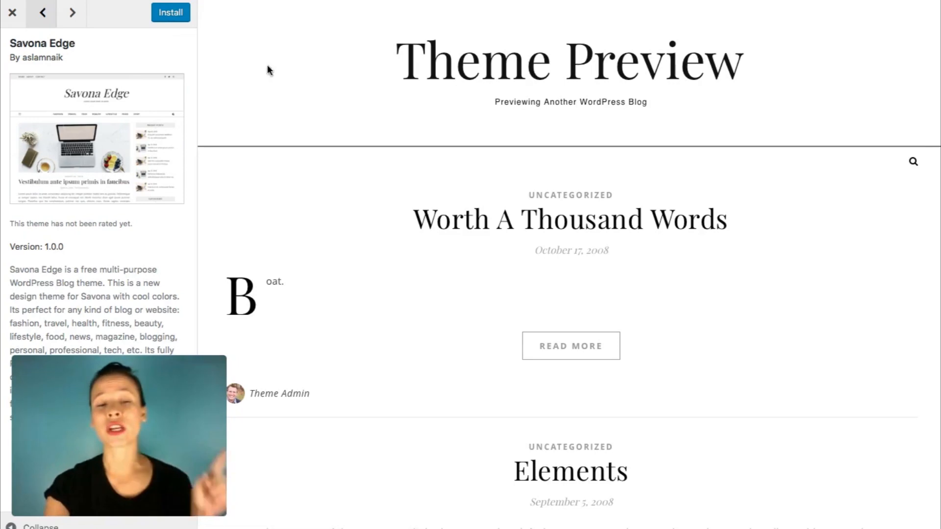
pyautogui.moveTo(292, 89)
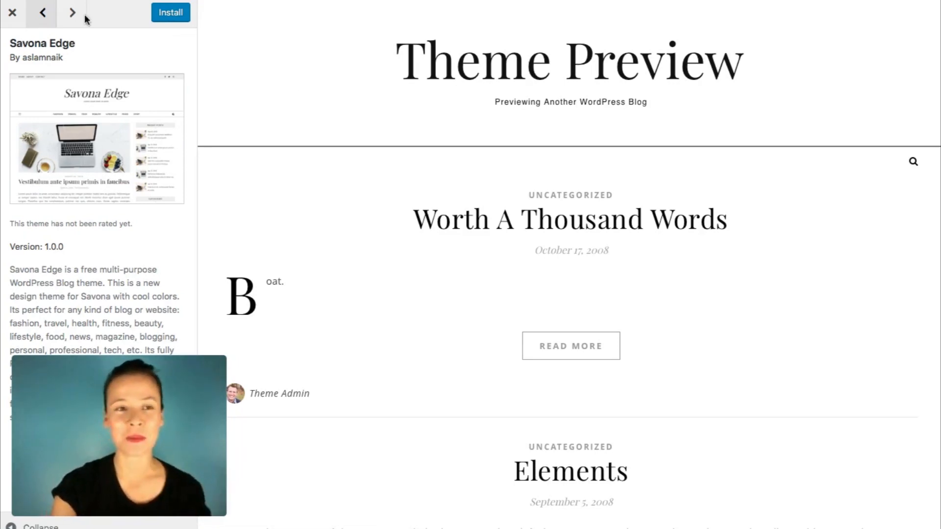
pyautogui.scroll(-3)
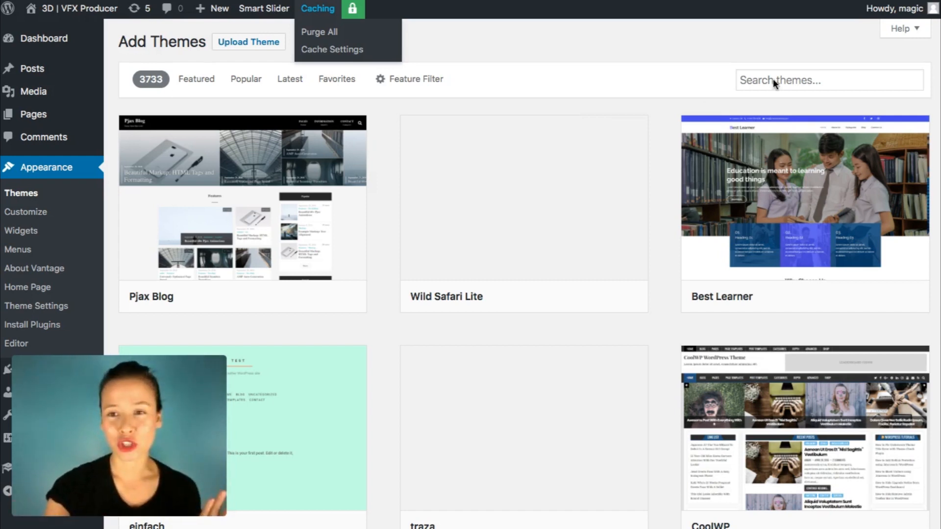
# Search the theme directory for 'beauty' and scroll through the 96 results.
pyautogui.write('bea')
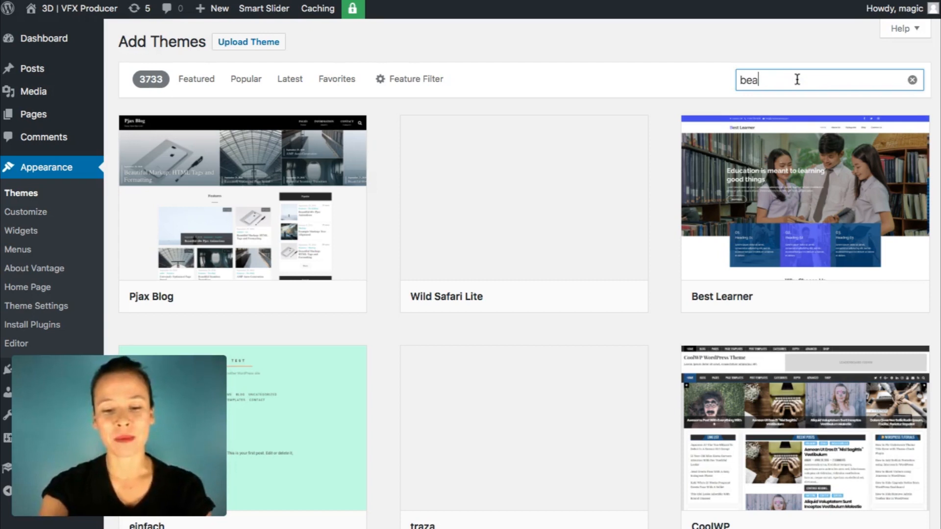
pyautogui.write('uty')
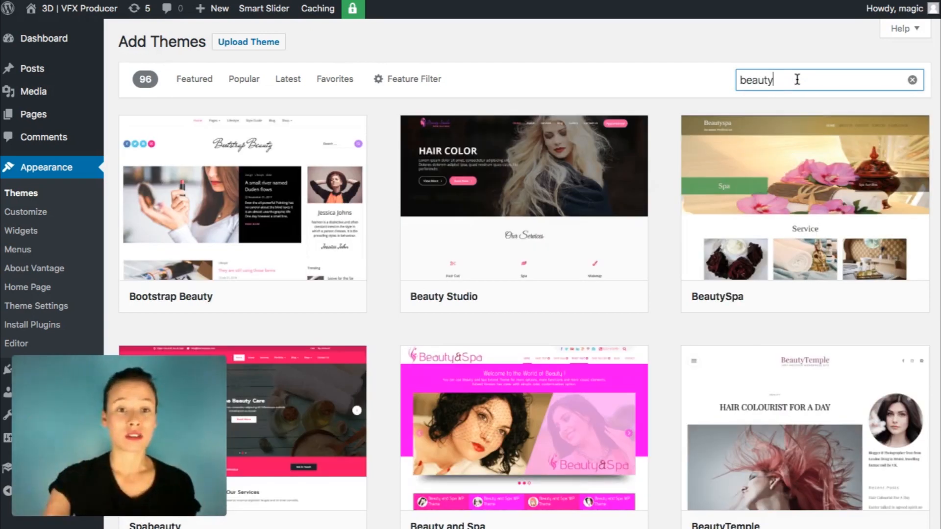
pyautogui.scroll(-3)
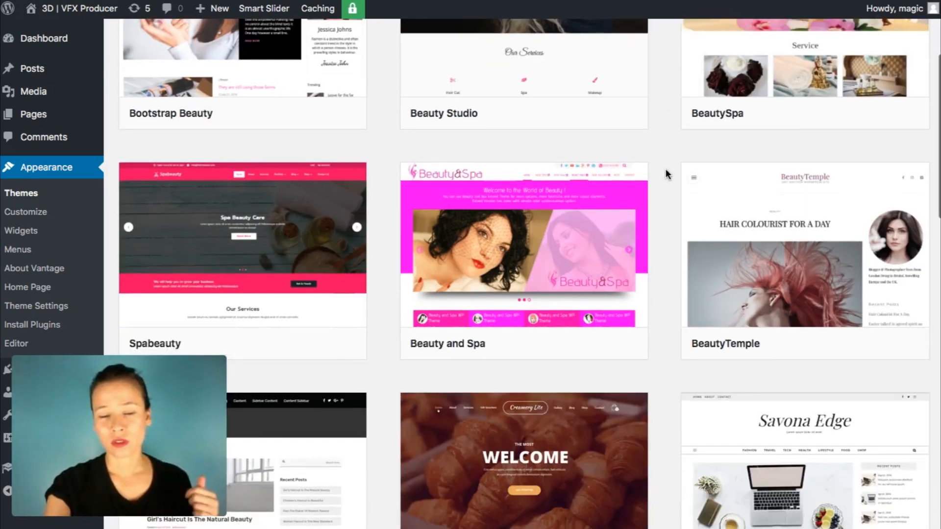
pyautogui.scroll(-3)
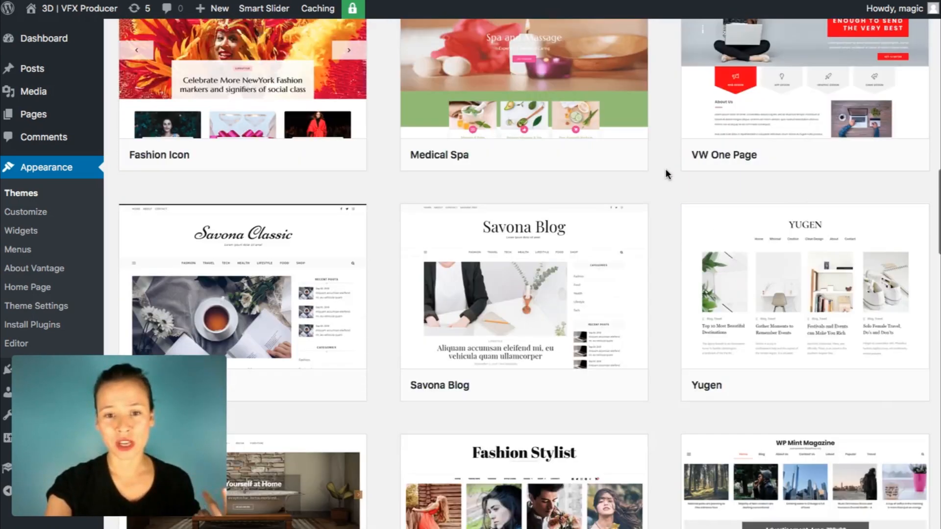
pyautogui.scroll(-3)
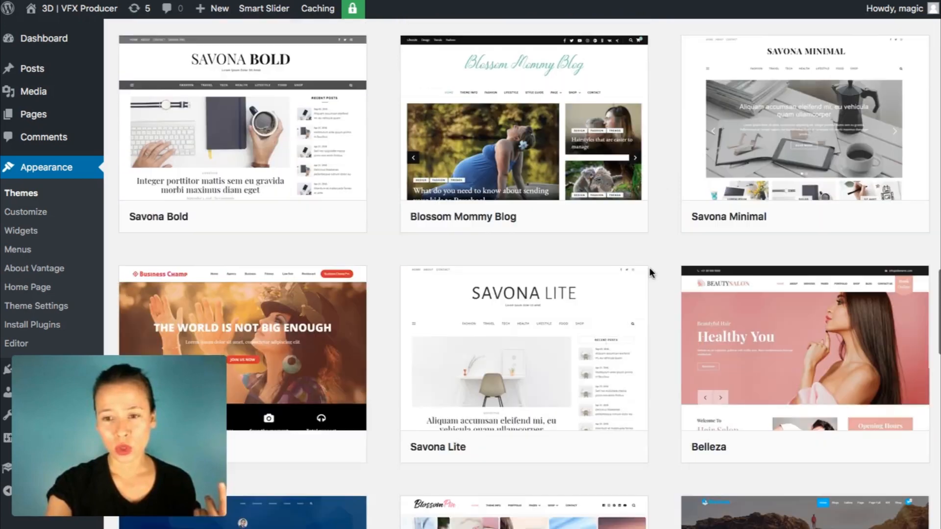
pyautogui.scroll(-3)
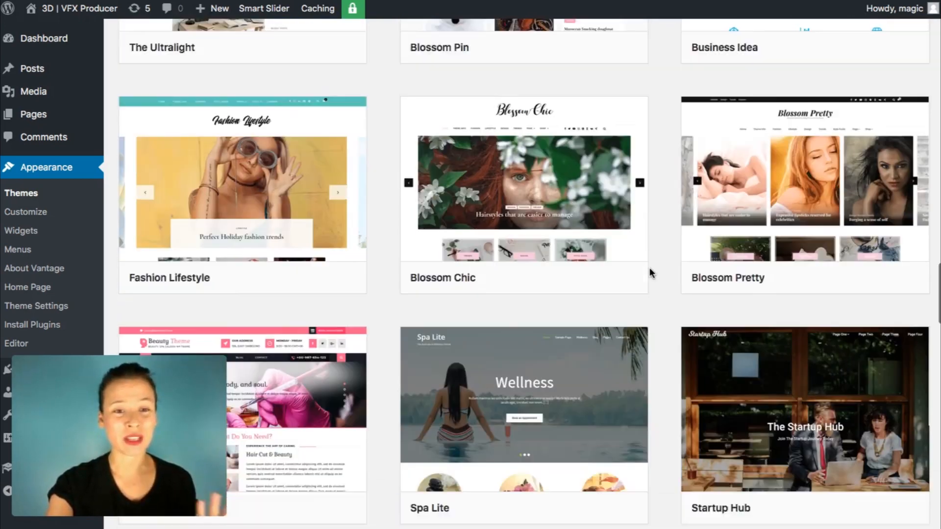
# Enter 'beauty' in the theme search before filtering to E-Commerce themes.
pyautogui.write('beauty')
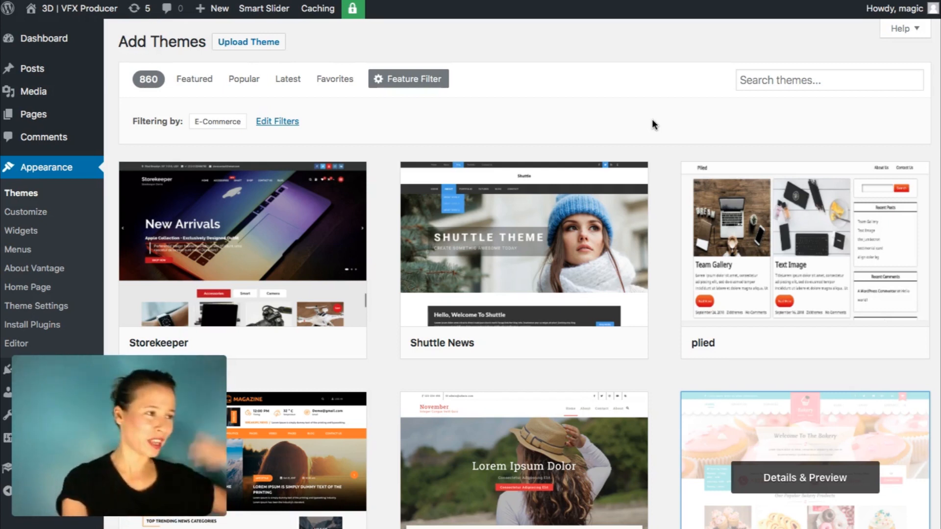
pyautogui.moveTo(681, 19)
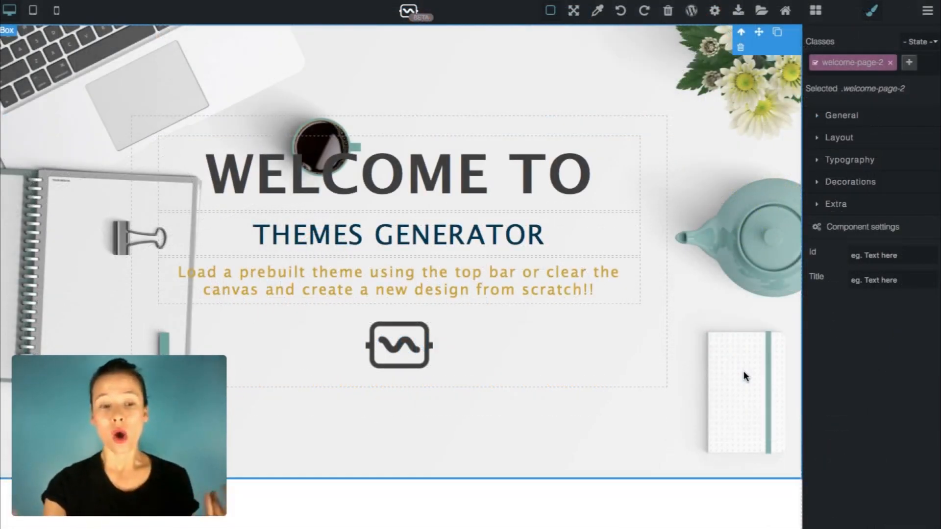
# From the Blocks panel, place Header sample 1 with navbar and hero at the top of the canvas.
pyautogui.click(815, 10)
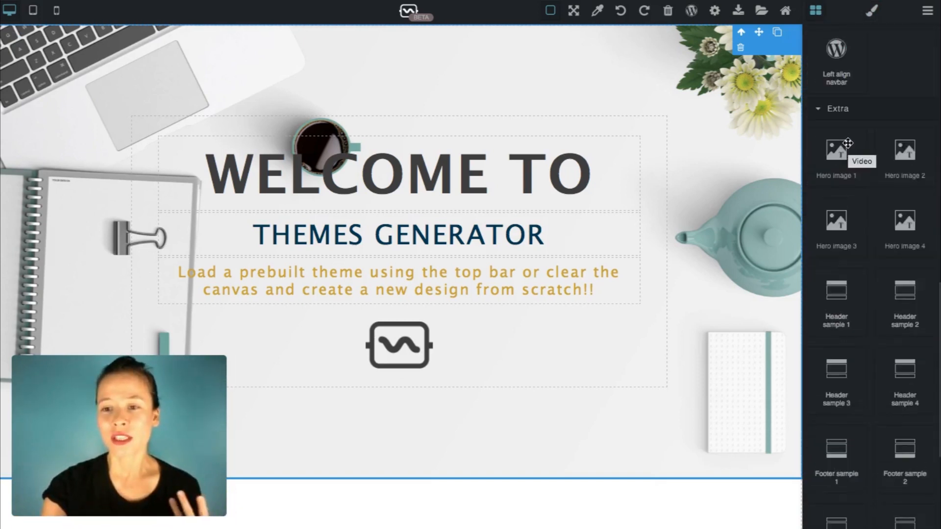
pyautogui.scroll(-3)
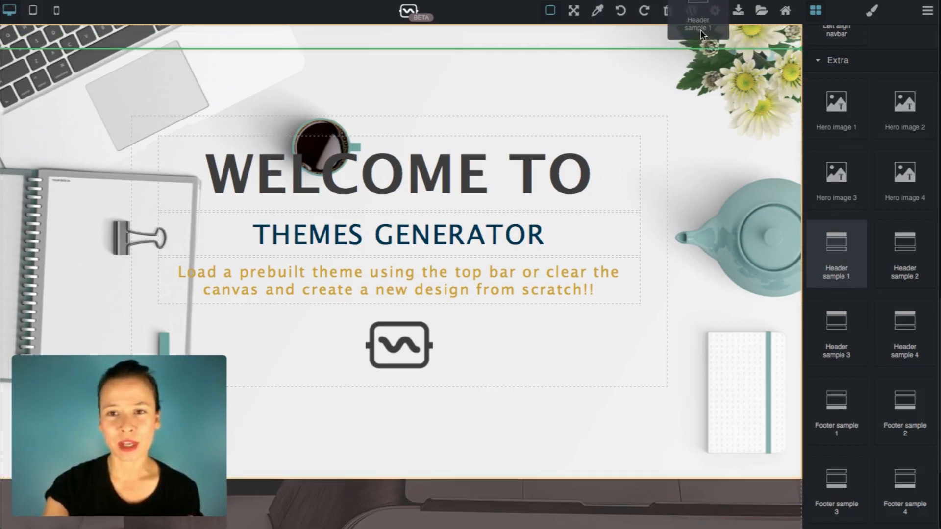
pyautogui.click(836, 253)
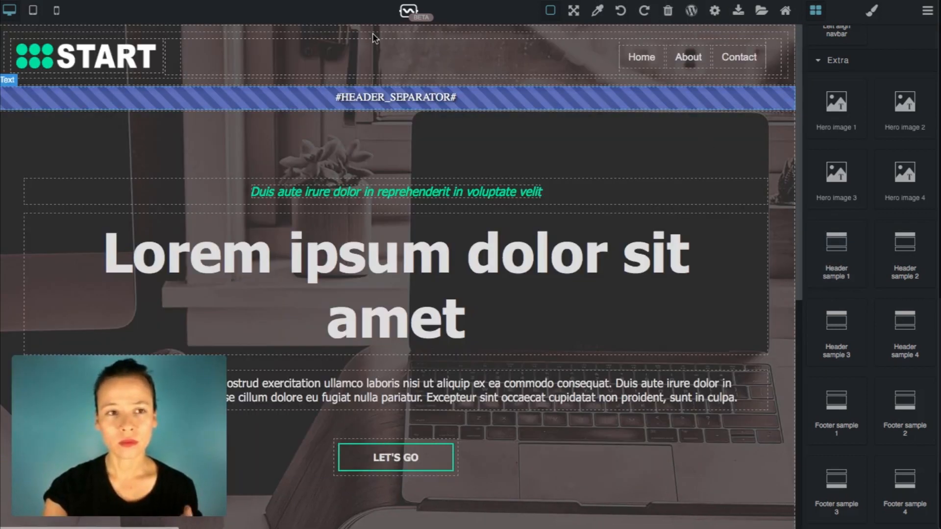
pyautogui.scroll(-3)
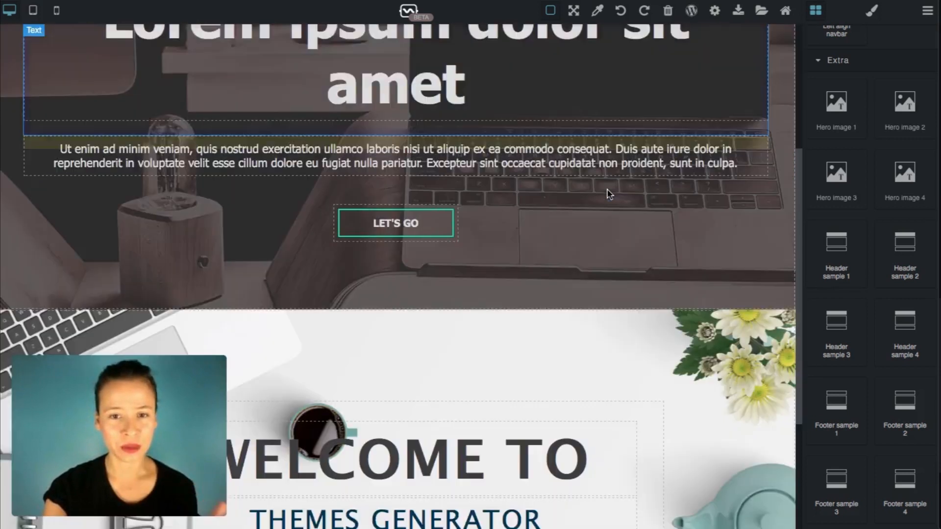
pyautogui.scroll(-3)
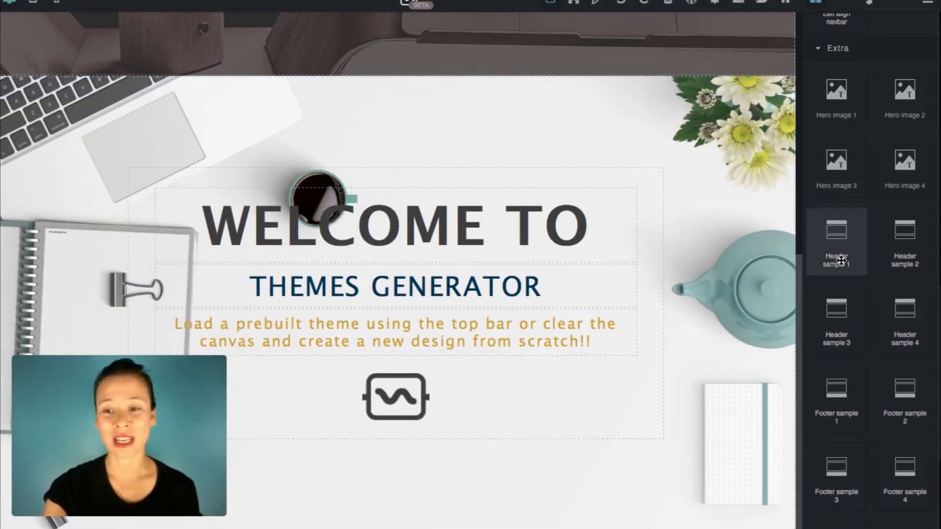
# Add a footer sample block below the welcome section of the canvas.
pyautogui.click(837, 242)
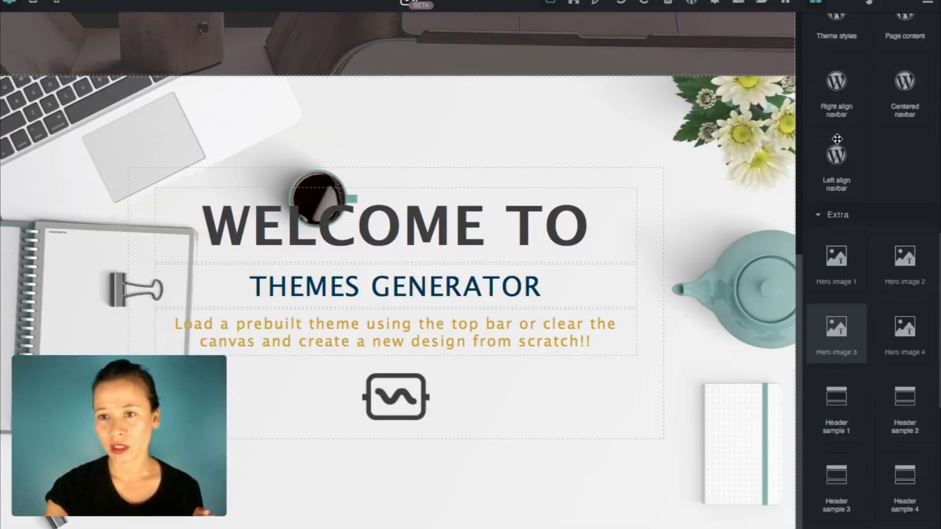
pyautogui.scroll(-3)
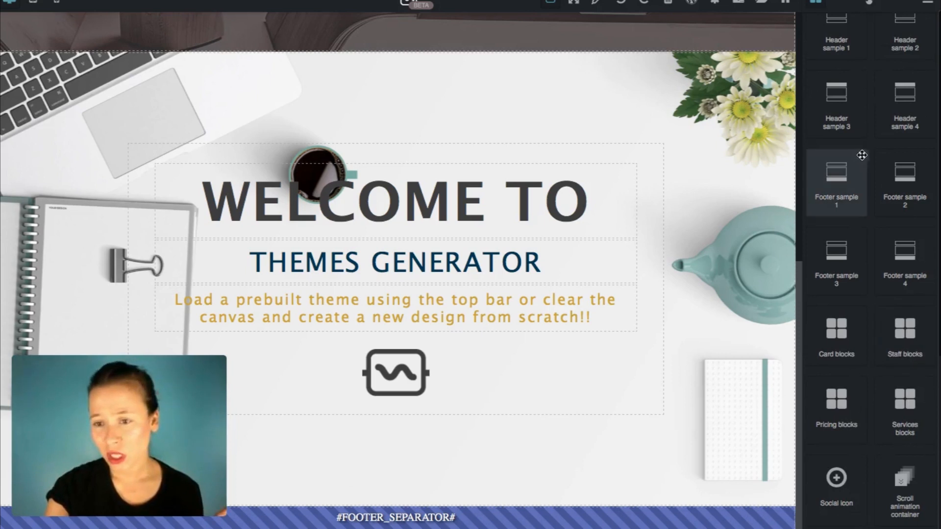
pyautogui.click(905, 260)
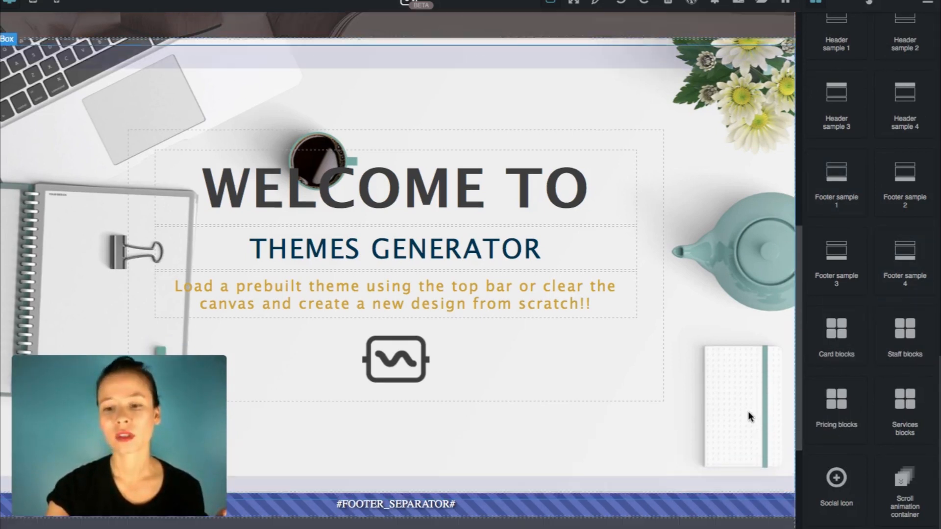
pyautogui.scroll(-3)
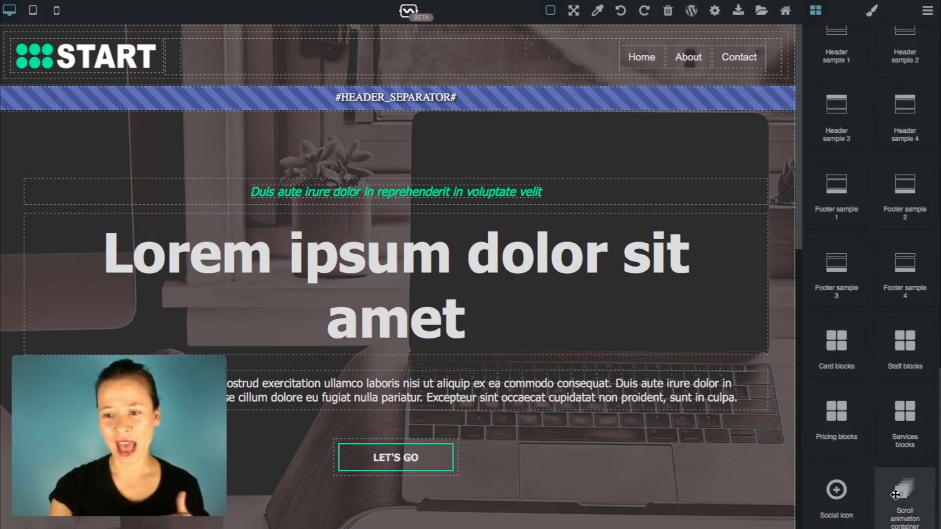
pyautogui.scroll(-3)
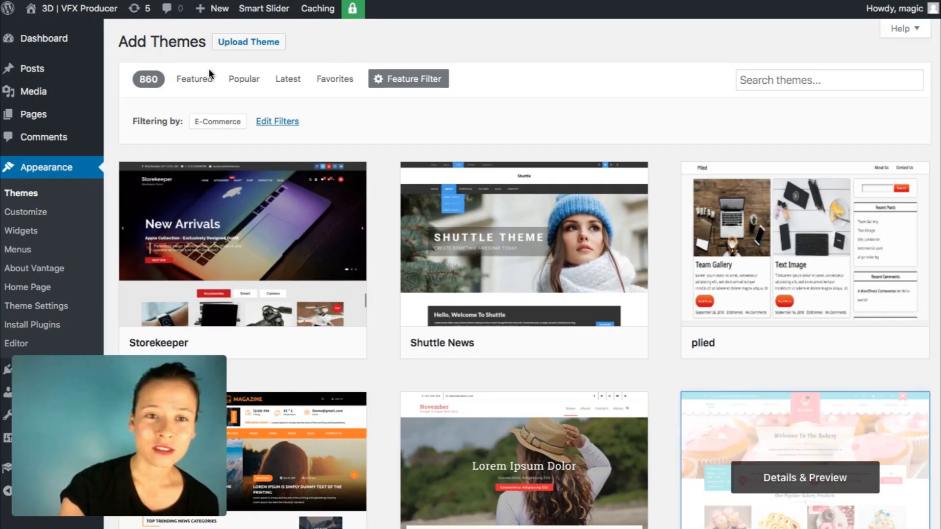
# Show the Upload Theme form for installing a theme from a .zip file.
pyautogui.click(248, 42)
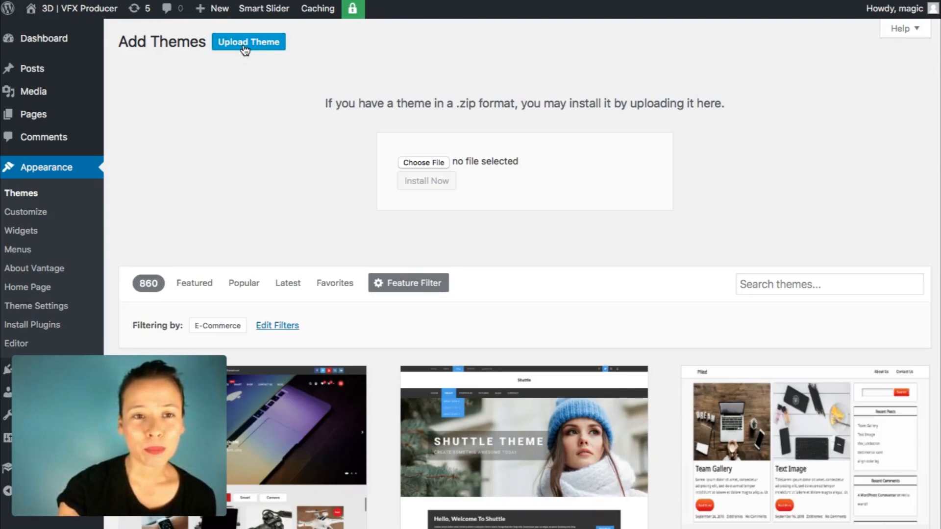
pyautogui.moveTo(116, 101)
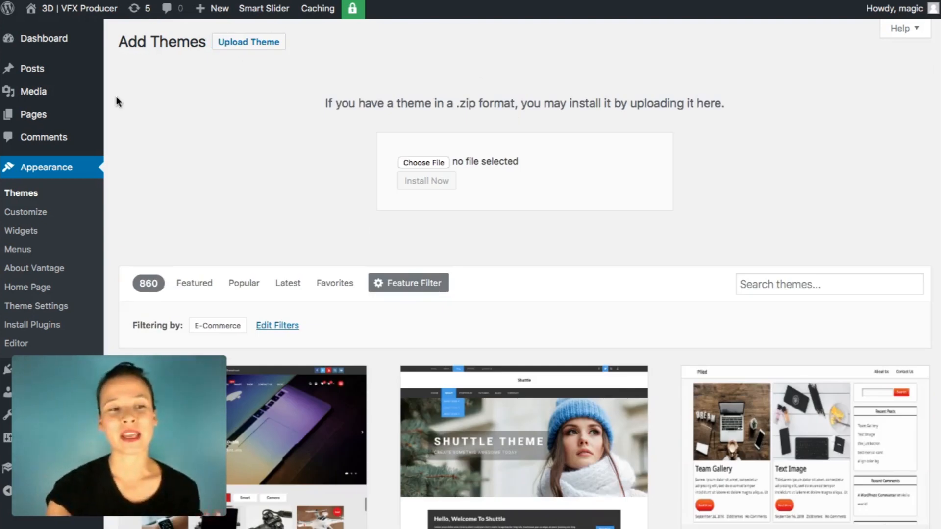
pyautogui.moveTo(247, 200)
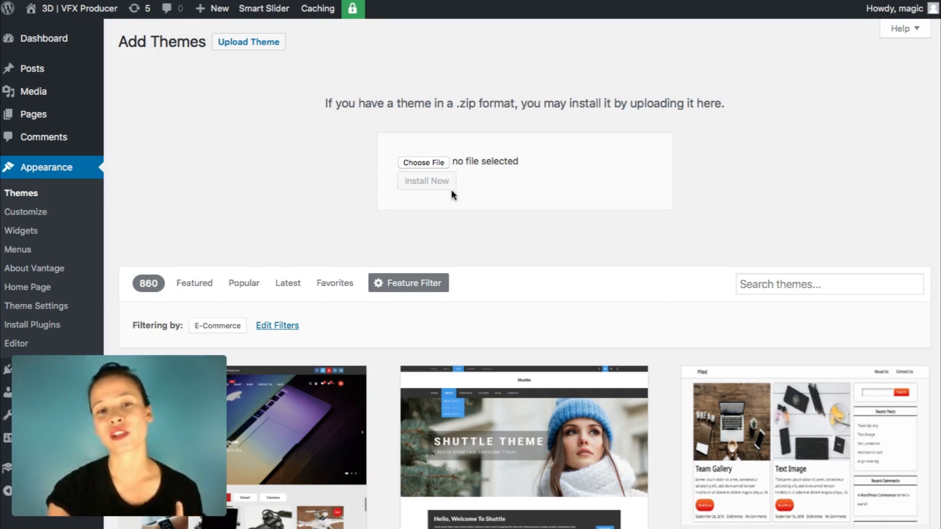
pyautogui.moveTo(528, 206)
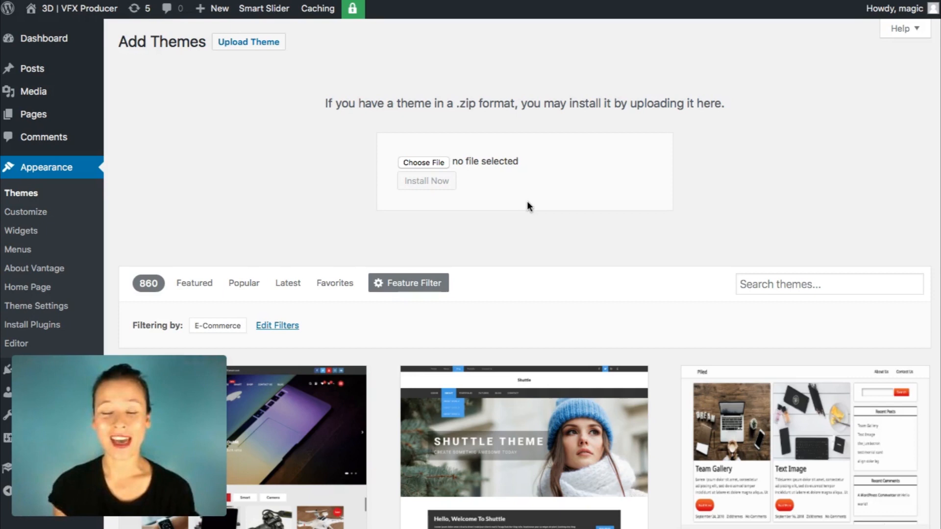
pyautogui.moveTo(236, 179)
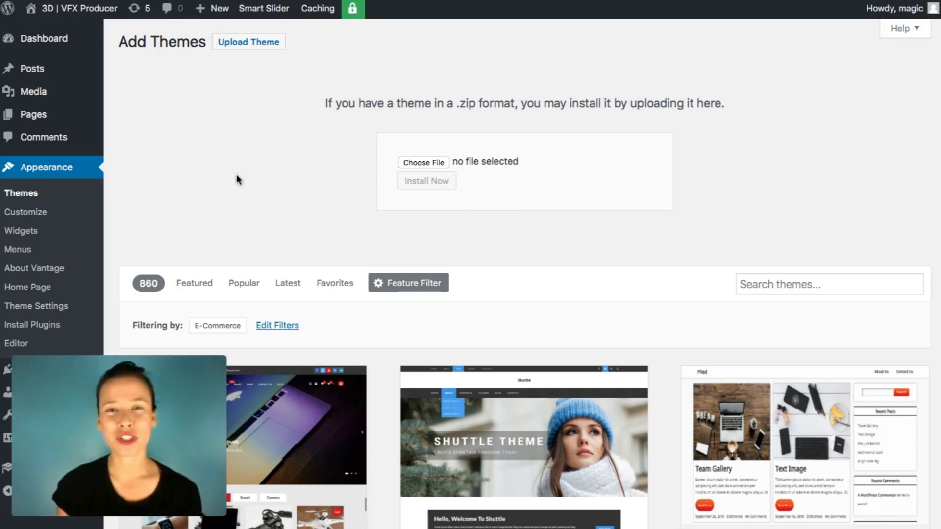